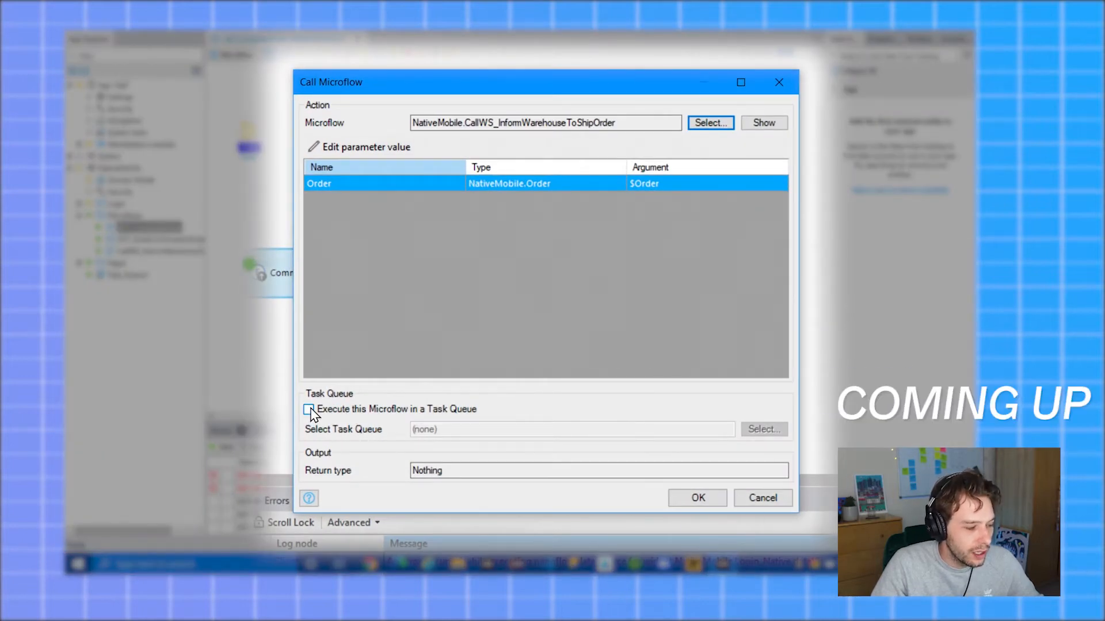
Enable 'Execute this Microflow in a Task Queue' for the warehouse call and start choosing a queue
left_click(308, 409)
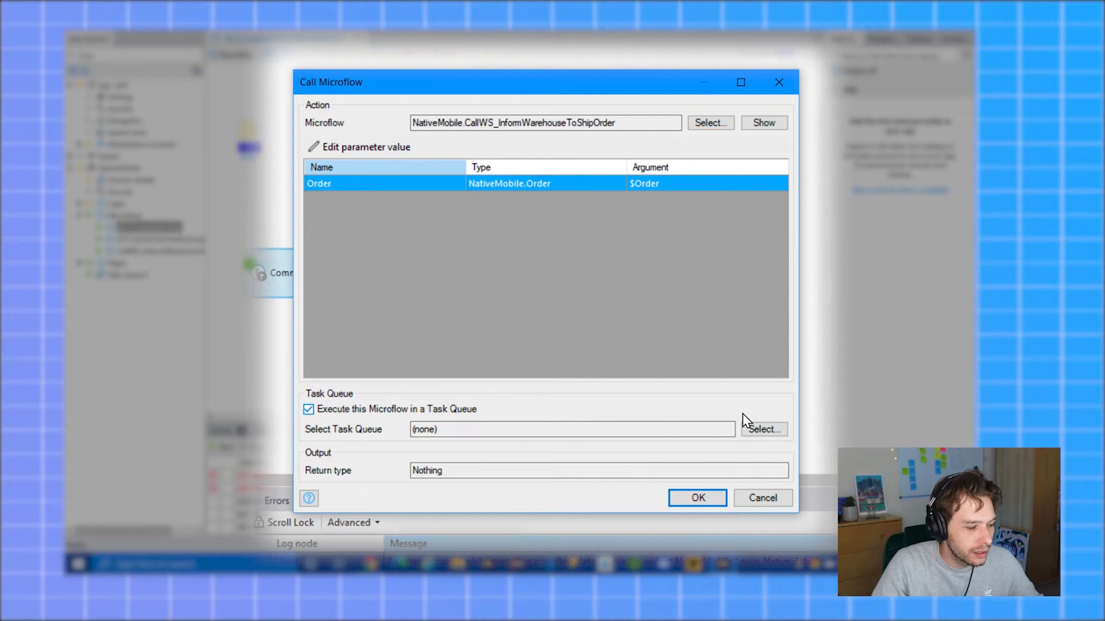
left_click(763, 429)
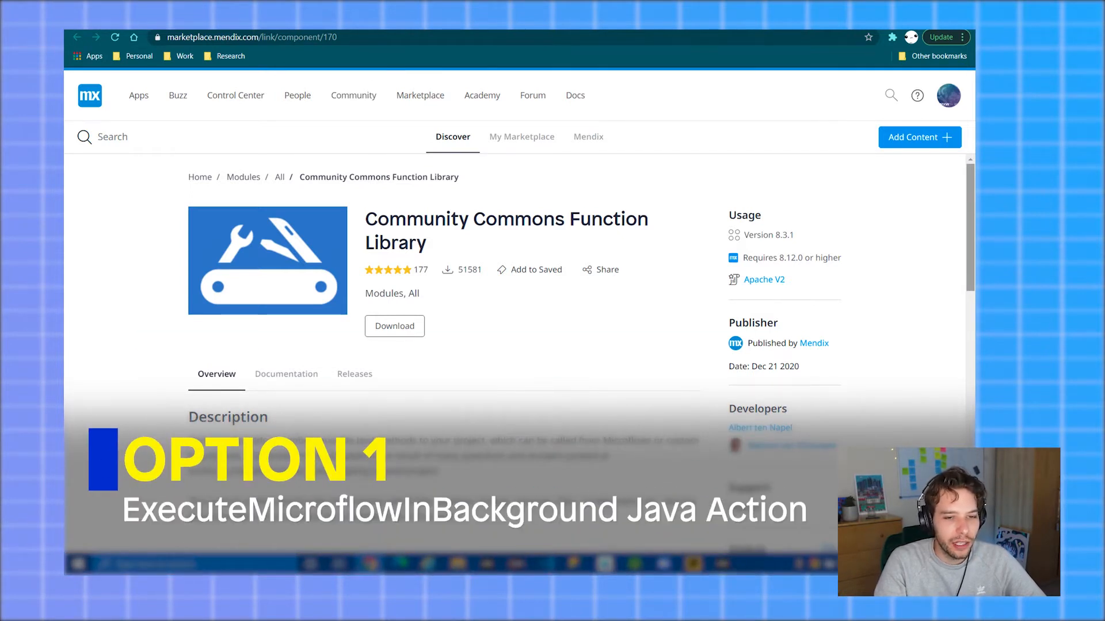
mouse_move(590, 307)
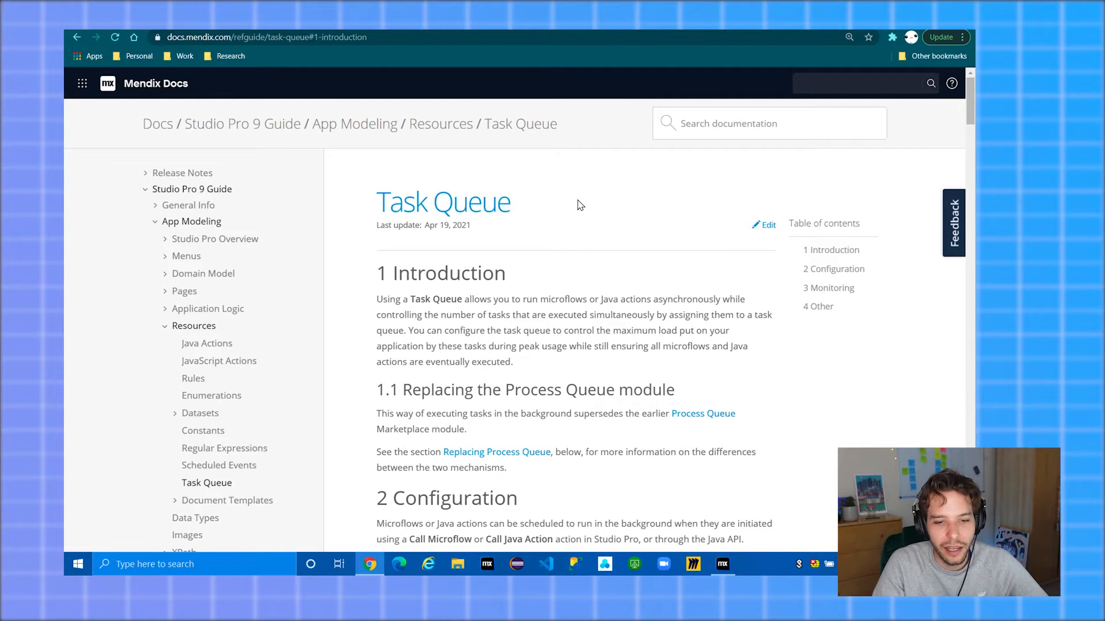
mouse_move(548, 251)
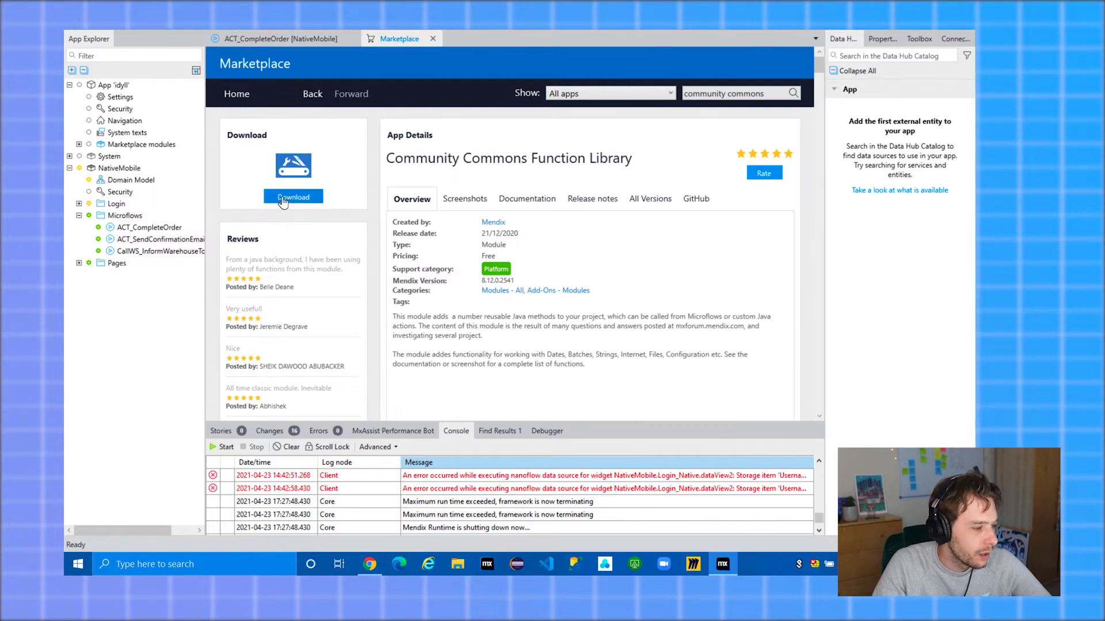
Download Community Commons, import it as a new module, and close the Marketplace
left_click(293, 197)
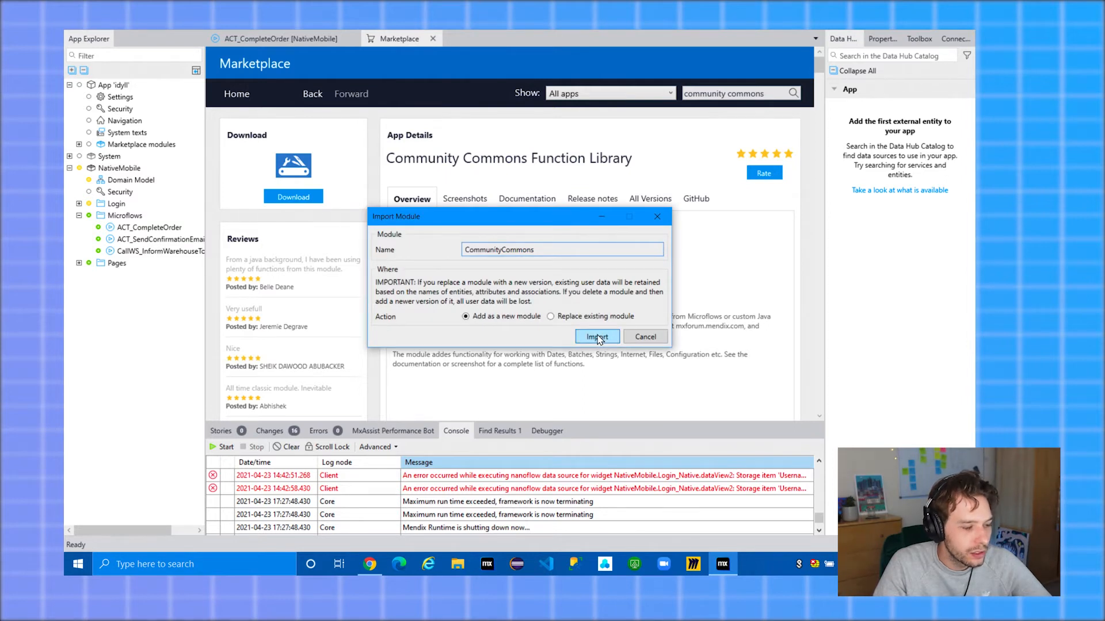
left_click(596, 336)
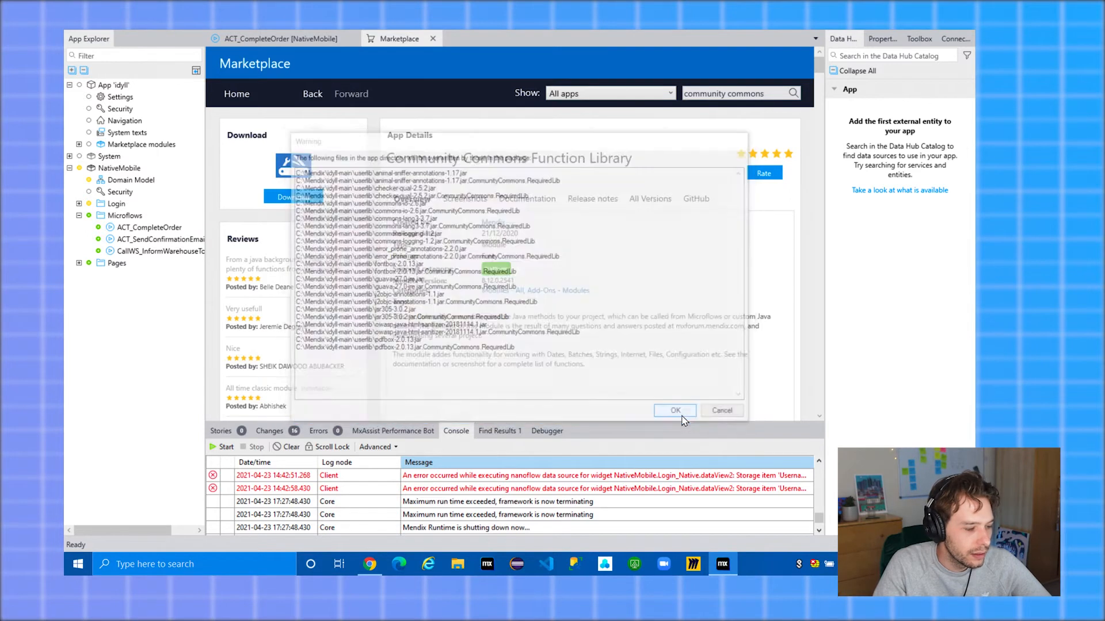
left_click(674, 410)
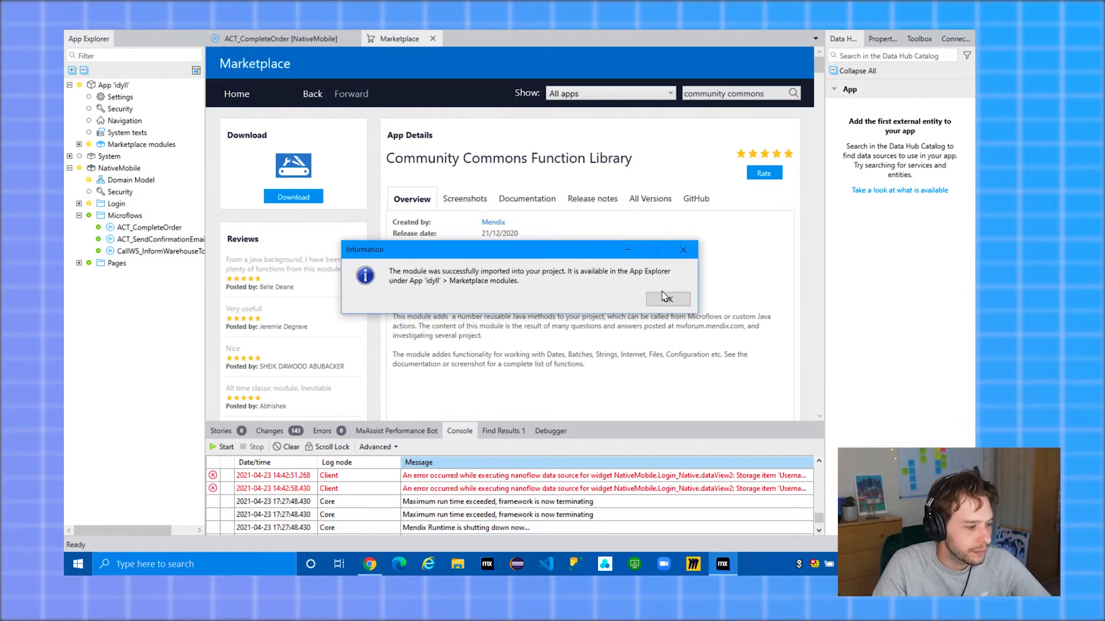
left_click(666, 298)
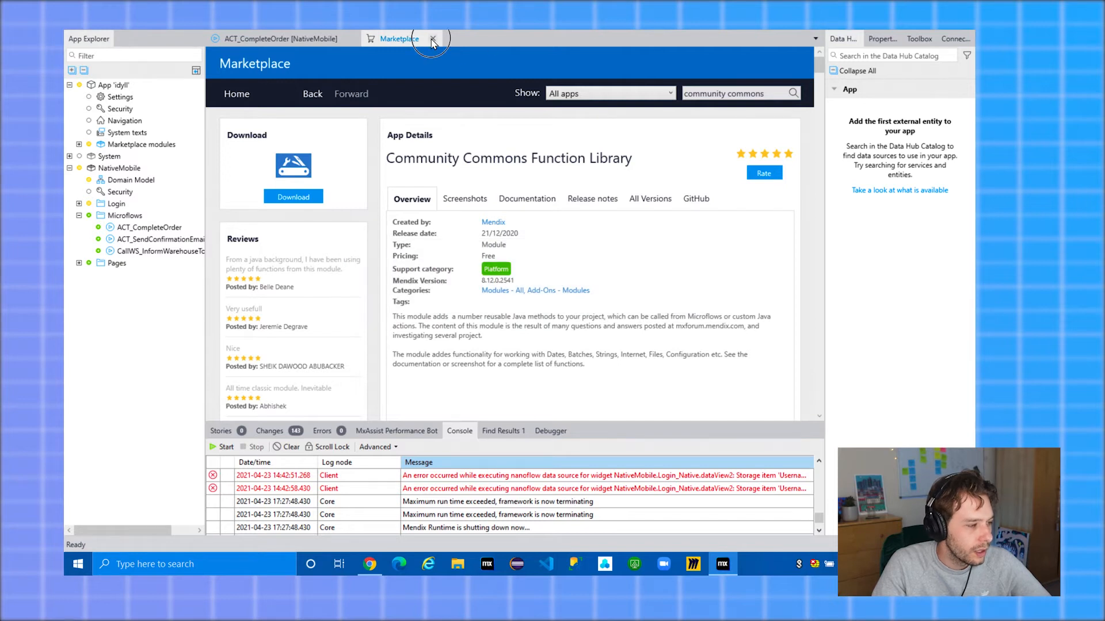
left_click(432, 39)
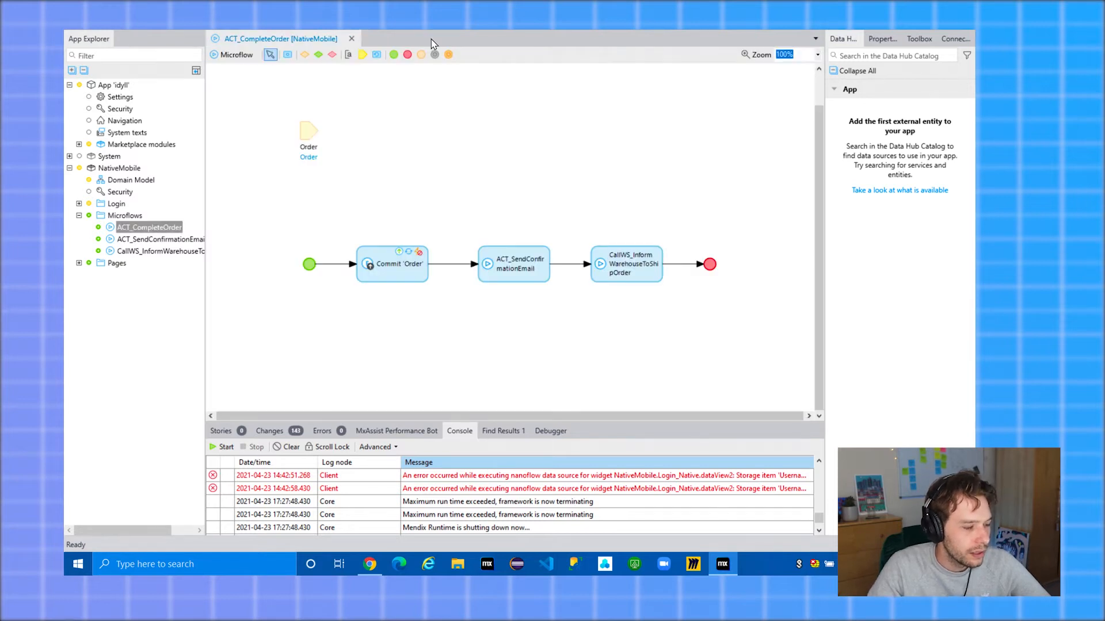
mouse_move(462, 150)
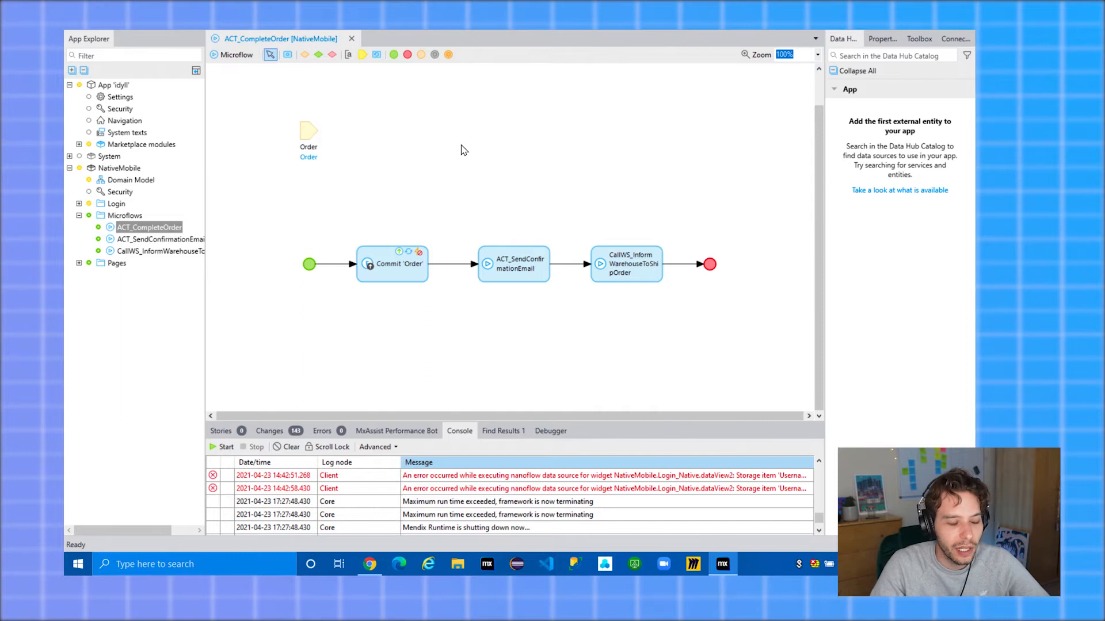
mouse_move(448, 271)
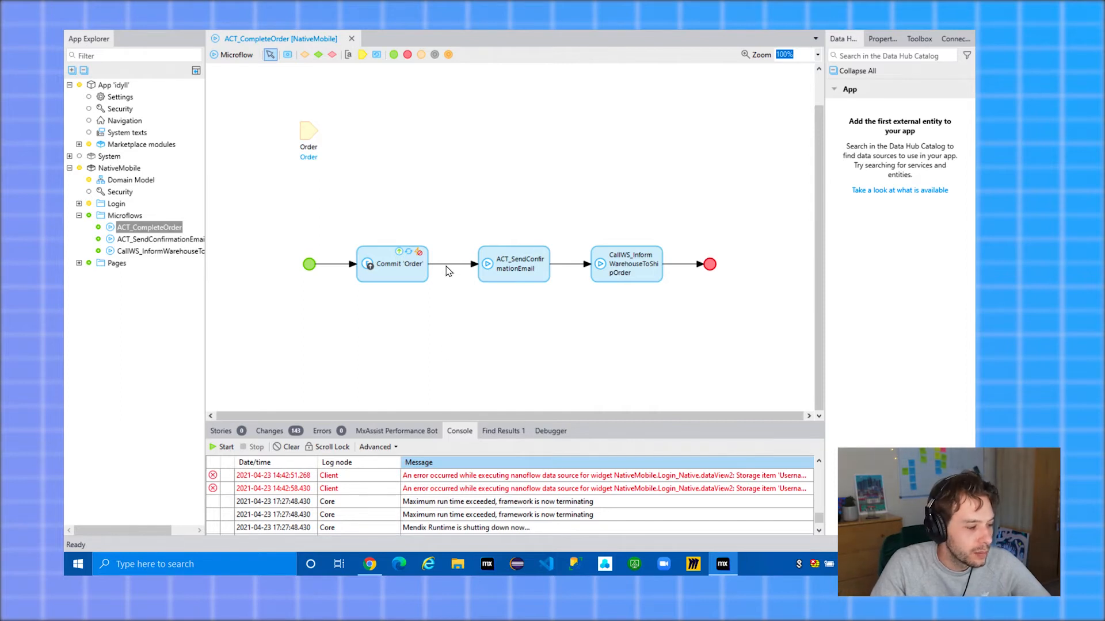
Insert a CommunityCommons.executeMicroflowInBackground Java action call after Commit 'Order'
right_click(448, 270)
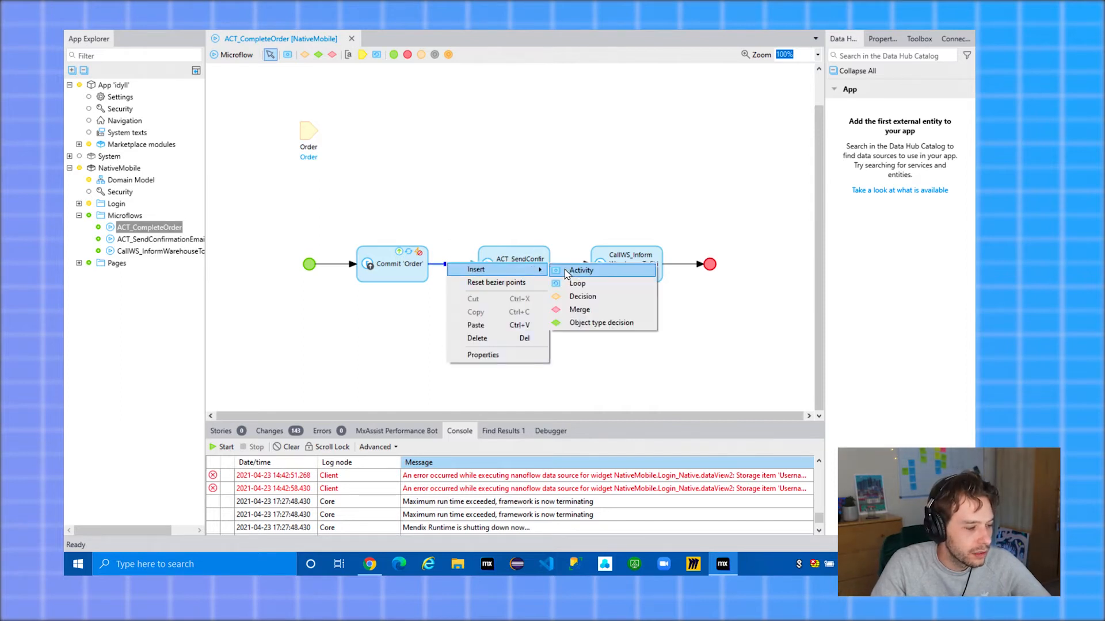
left_click(581, 270)
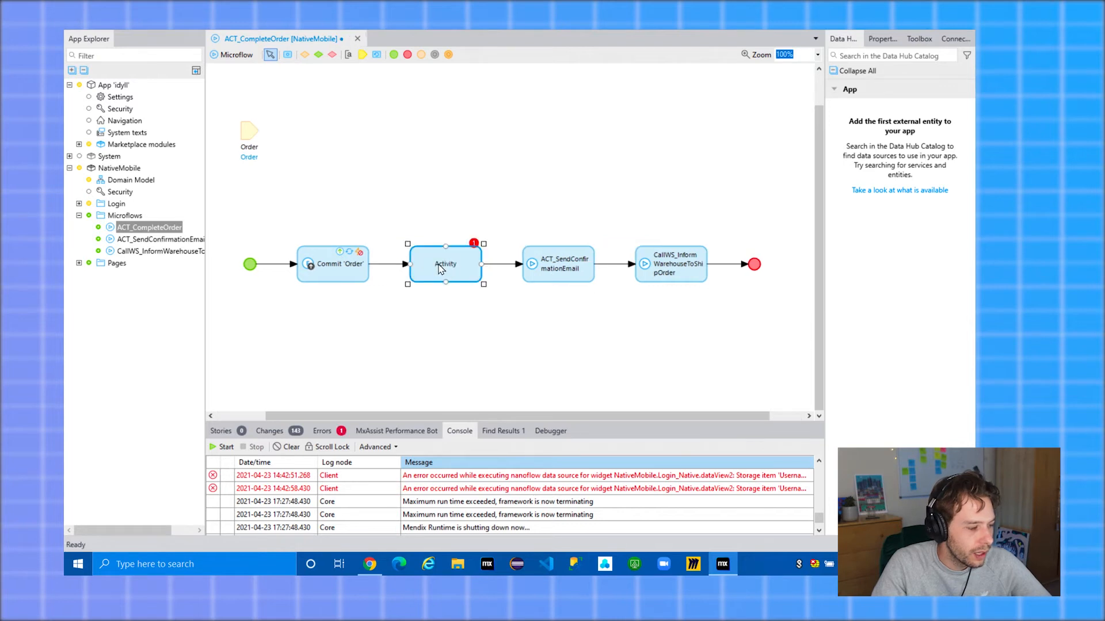
double_click(445, 264)
type("j")
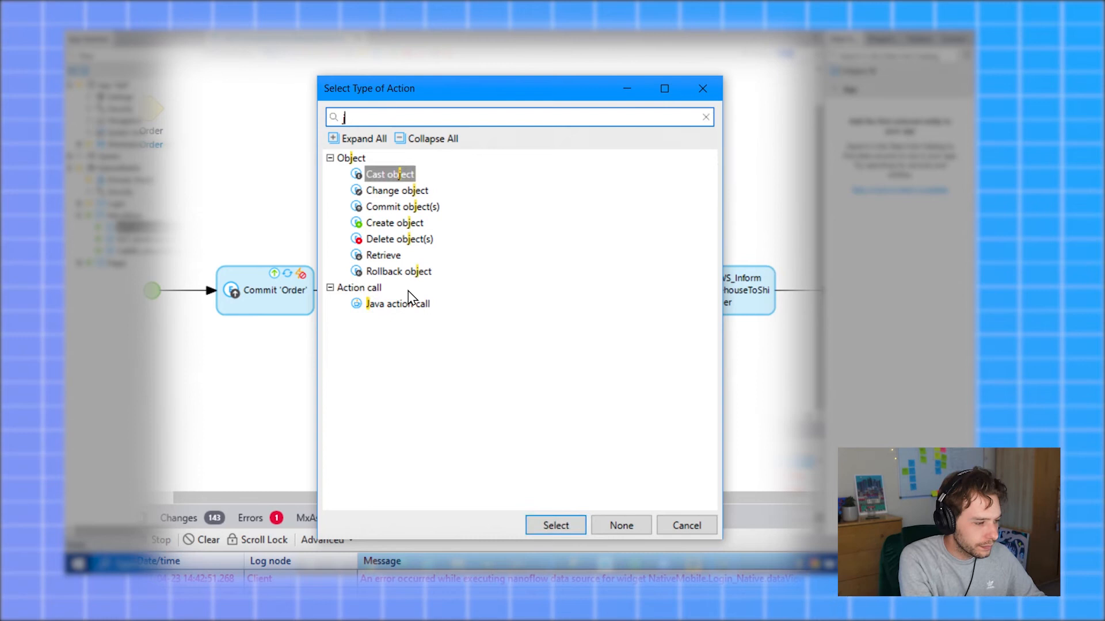
type("ava")
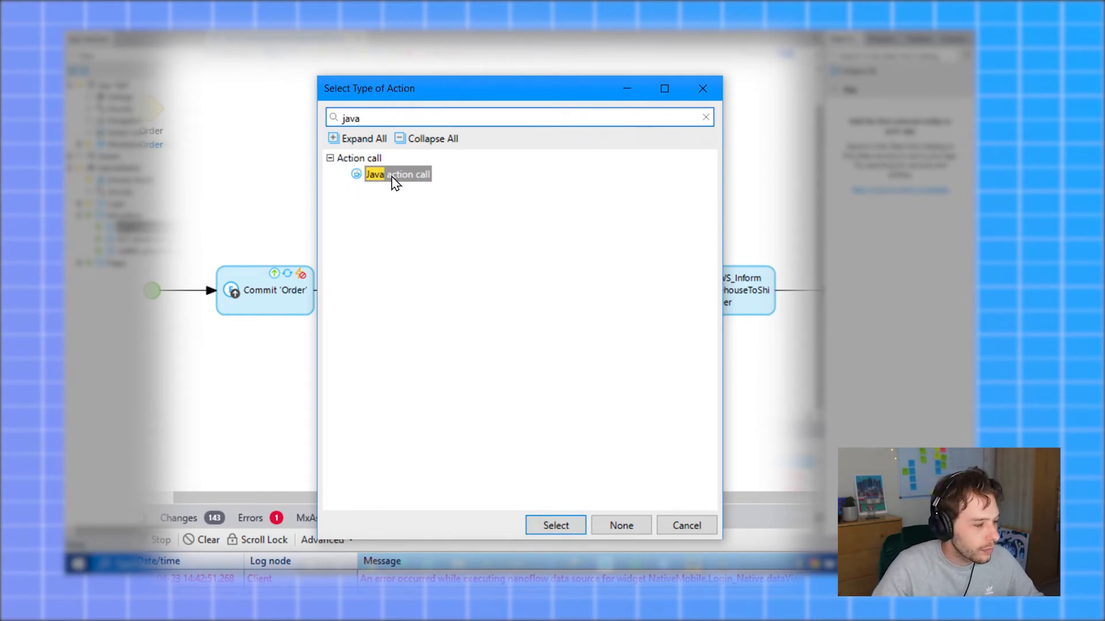
left_click(554, 525)
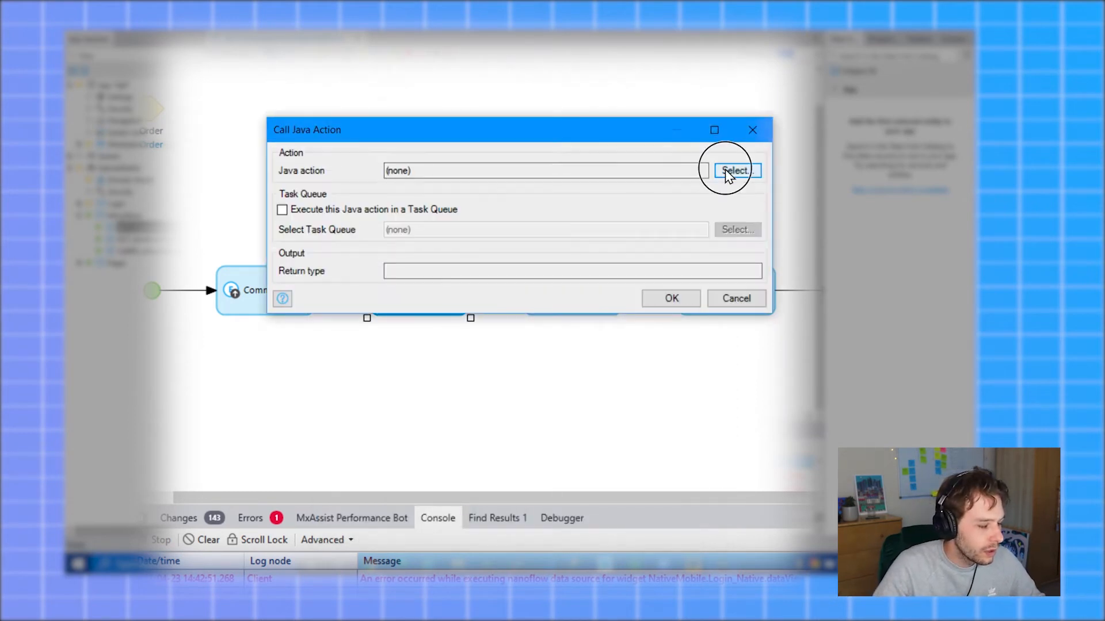
left_click(735, 170)
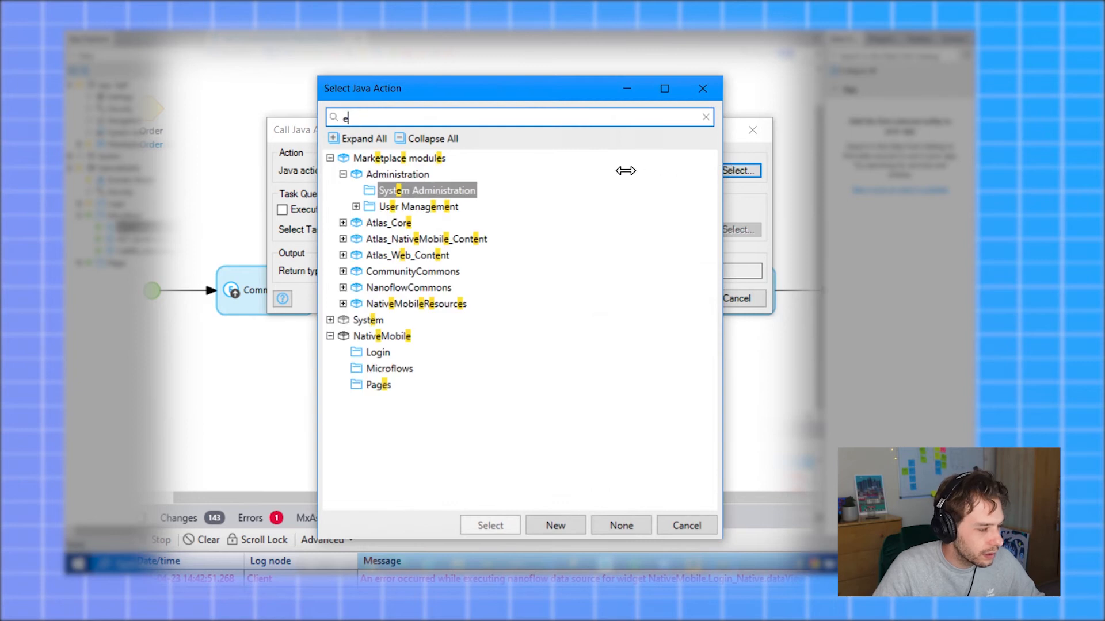
type("xec")
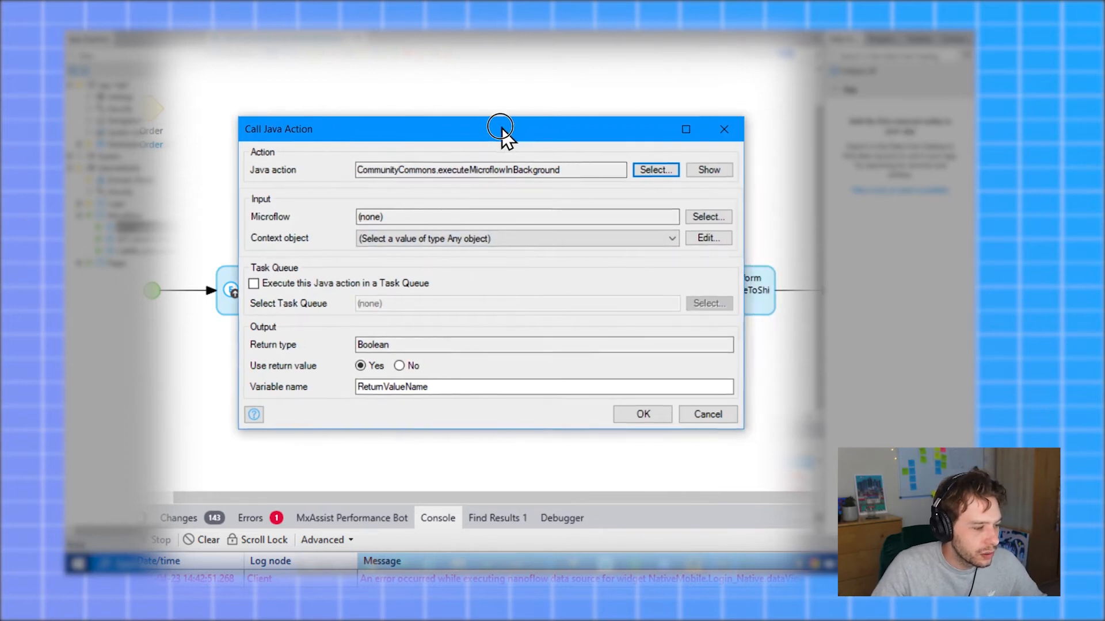
left_click(707, 414)
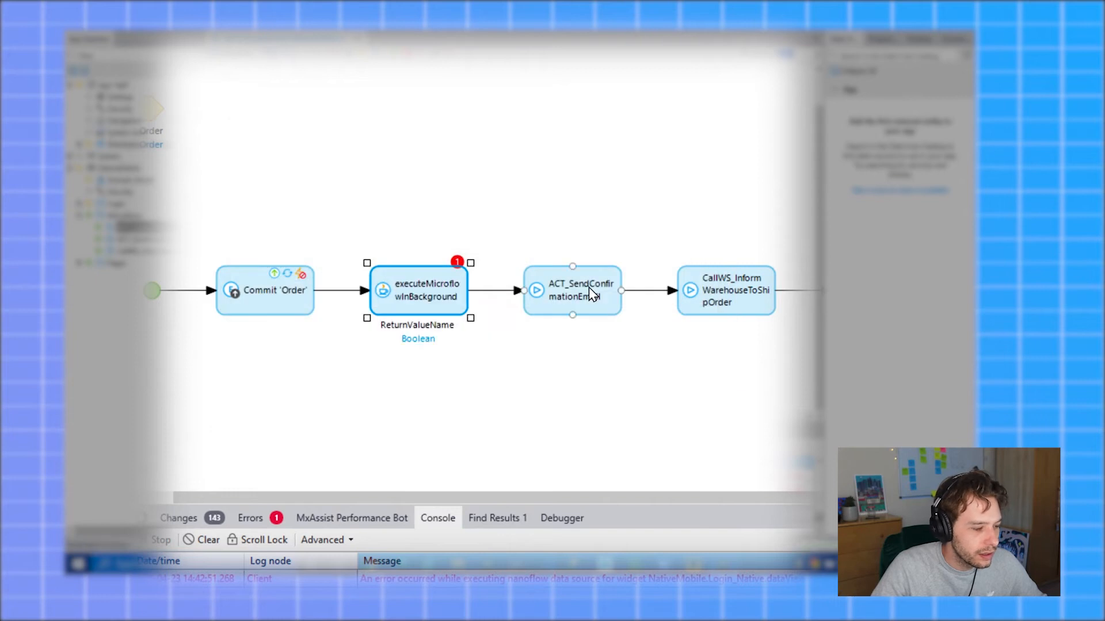
Set executeMicroflowInBackground to run ACT_SendConfirmationEmail with $Order, return value set to No
double_click(418, 289)
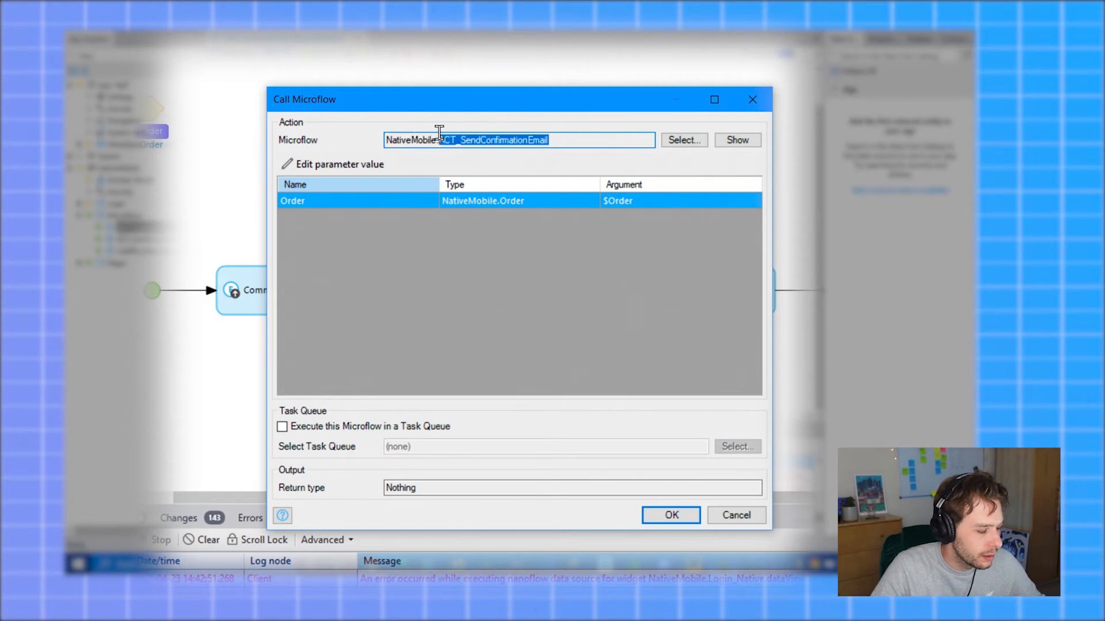
left_click(669, 515)
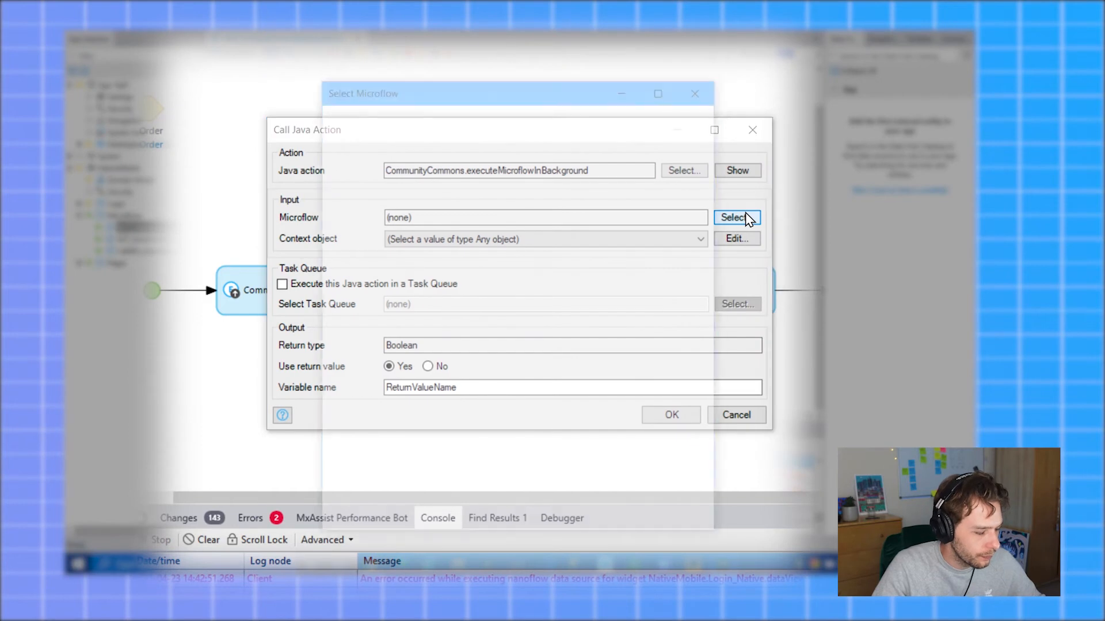
left_click(736, 217)
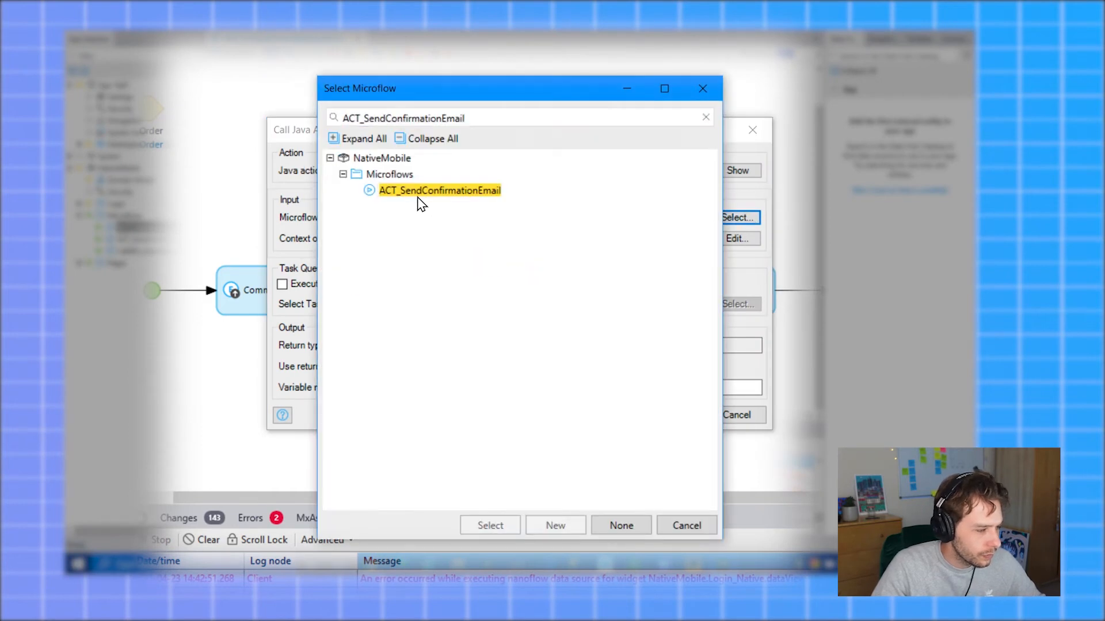
left_click(490, 525)
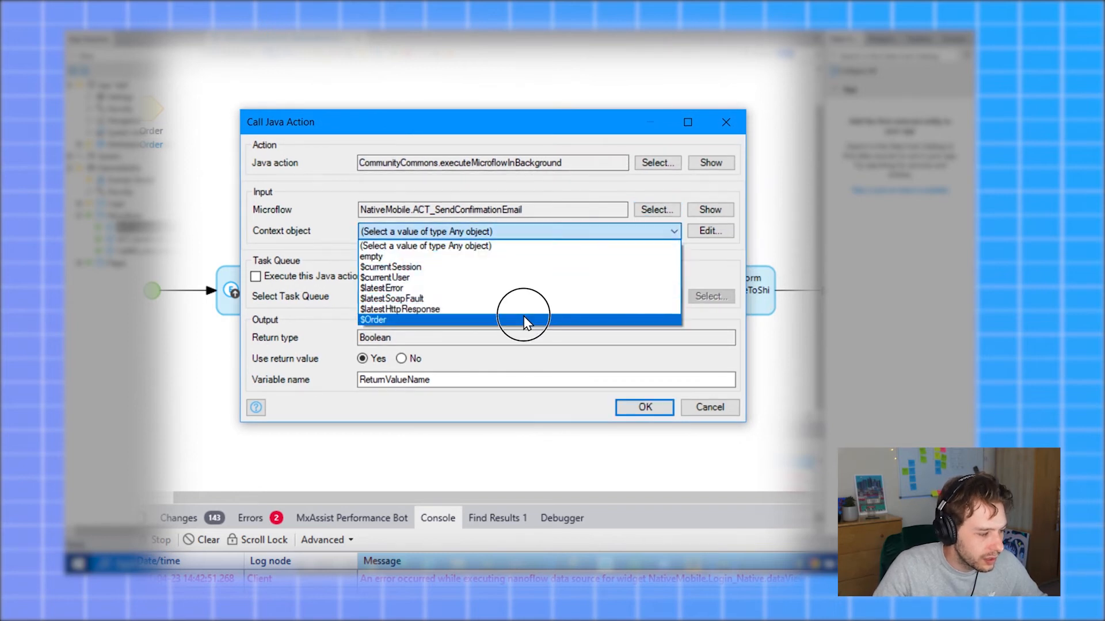
left_click(373, 319)
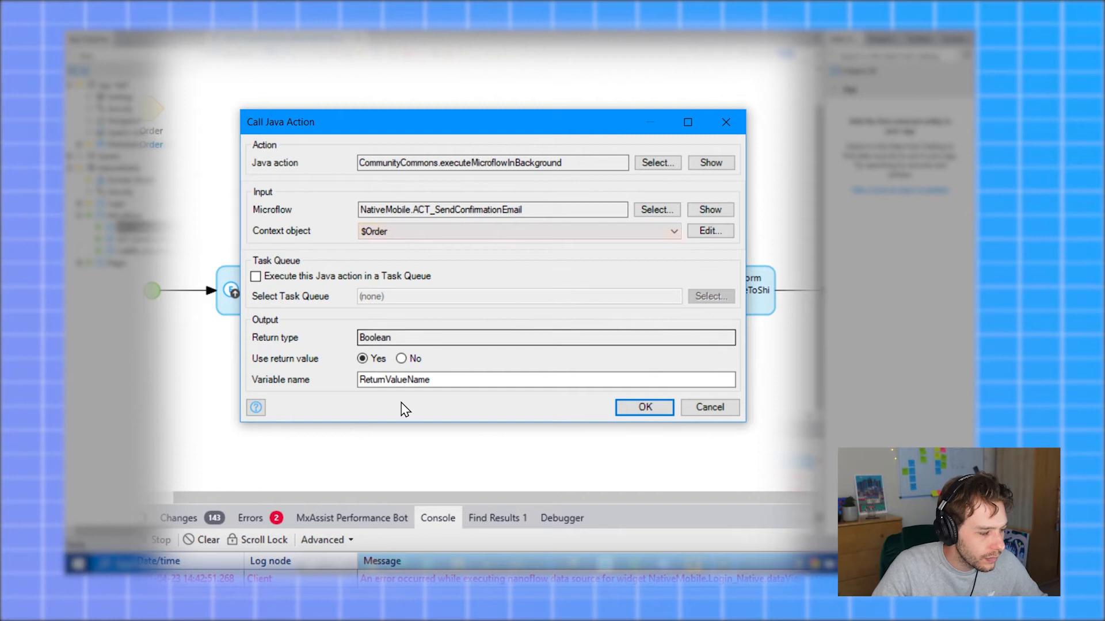
left_click(401, 358)
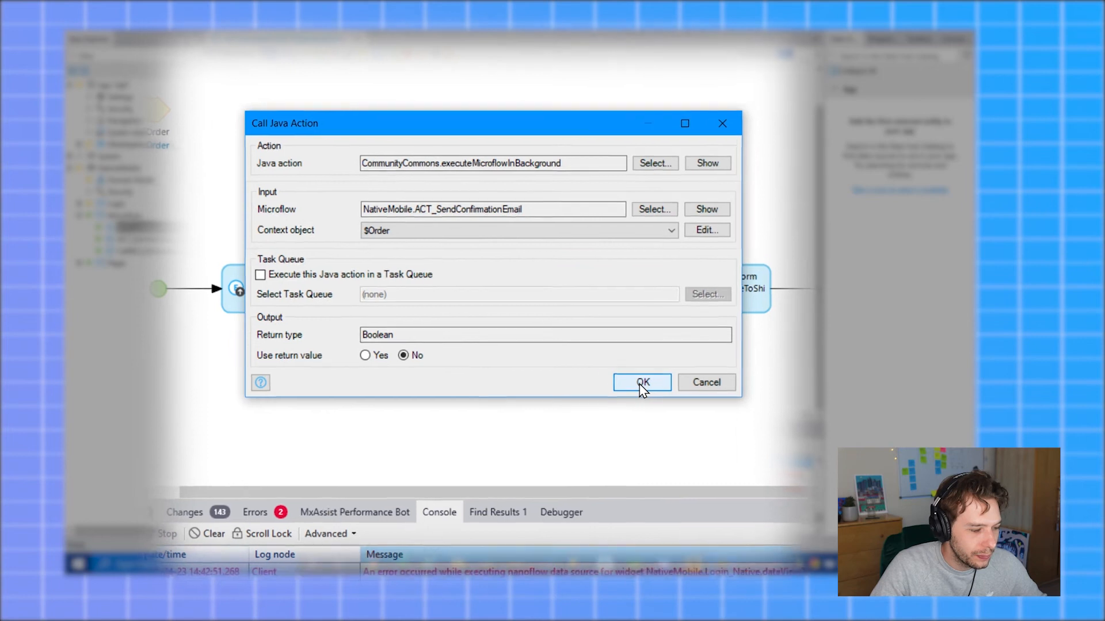
left_click(641, 382)
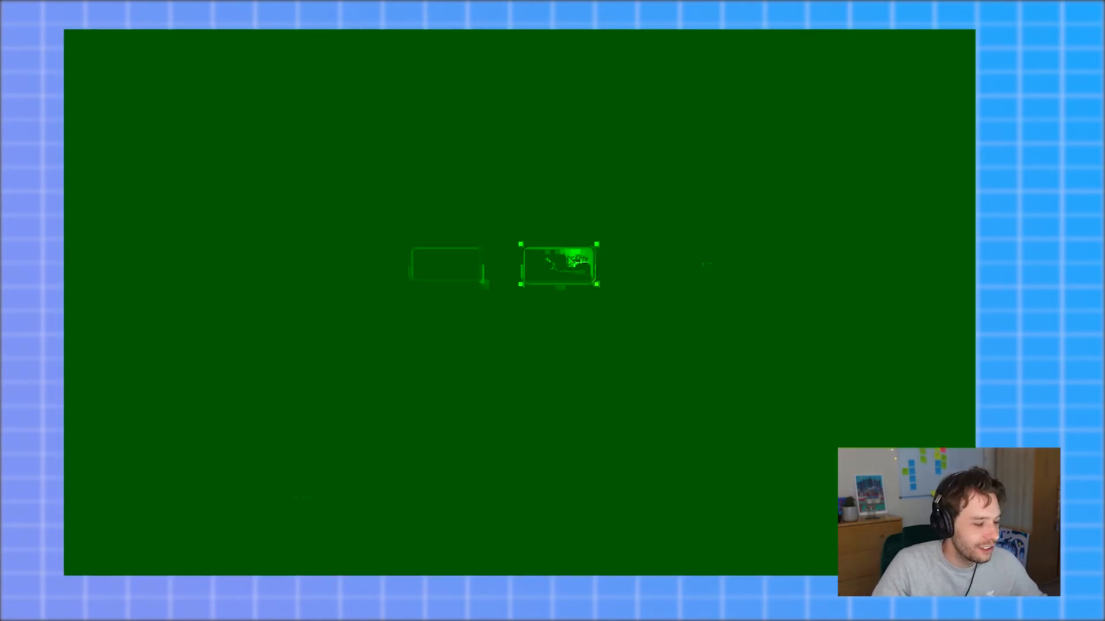
Delete the direct ACT_SendConfirmationEmail activity from ACT_CompleteOrder
right_click(558, 264)
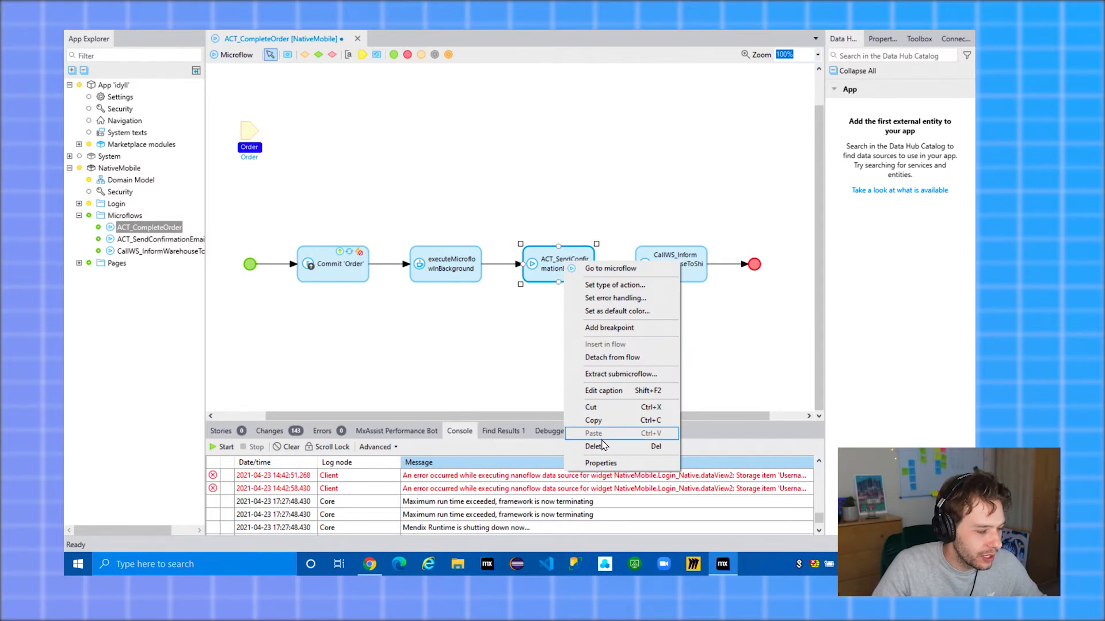
left_click(596, 446)
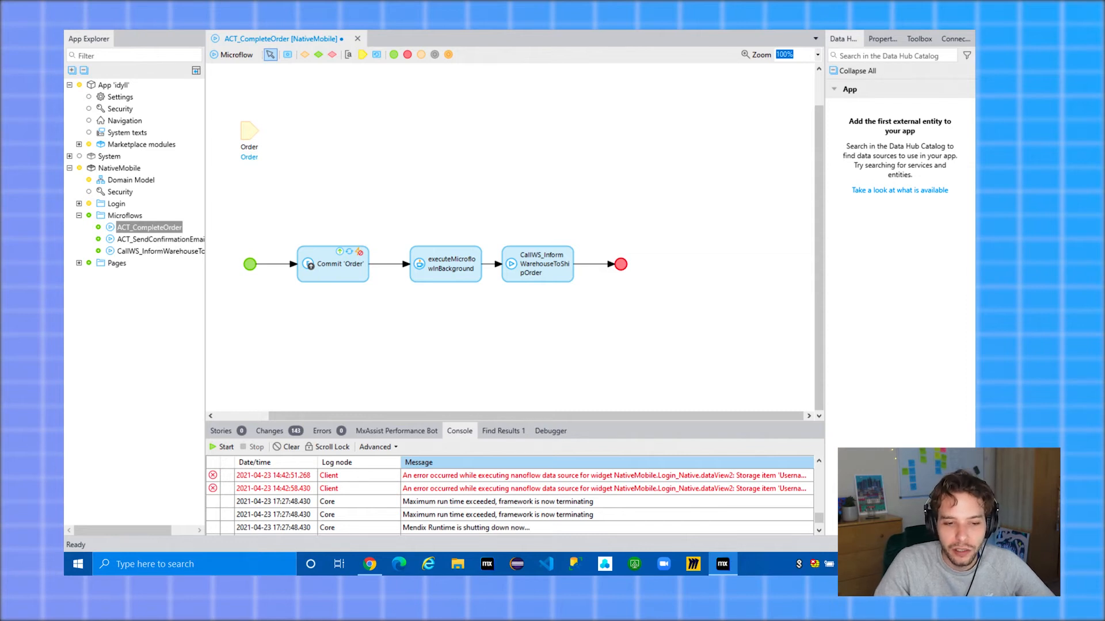
mouse_move(109, 275)
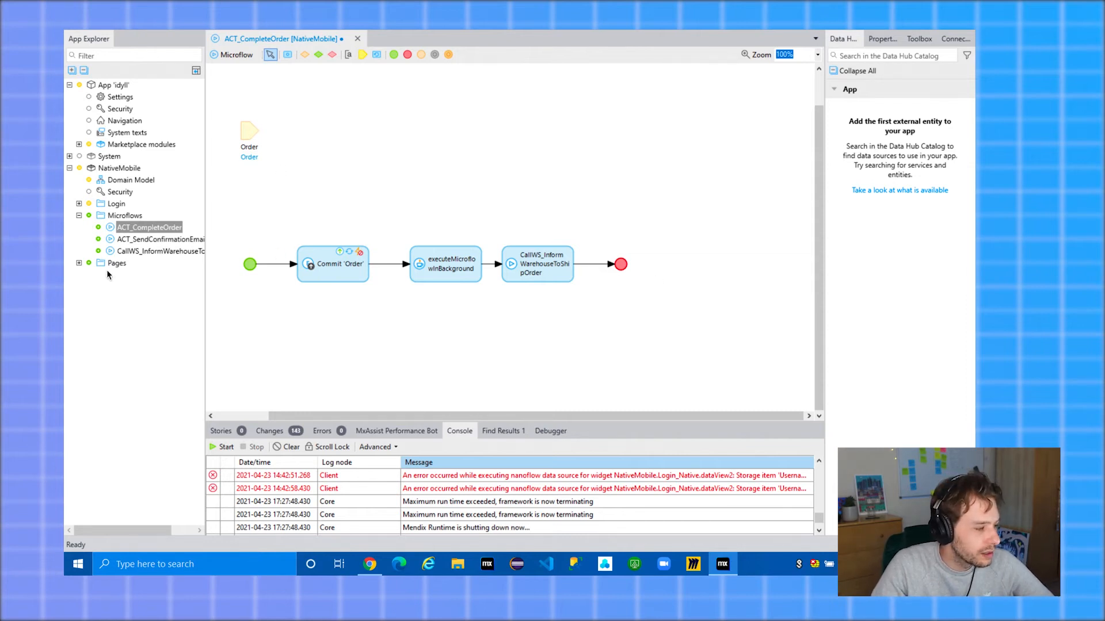
Create a task queue named Task_Queue1 in the NativeMobile module
left_click(119, 167)
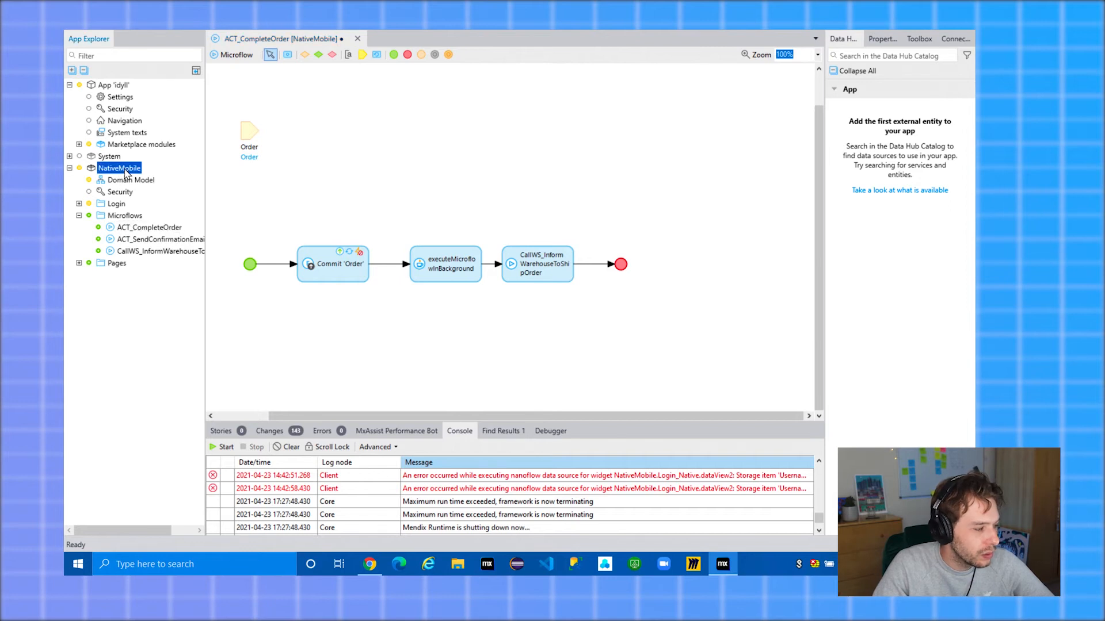
right_click(119, 167)
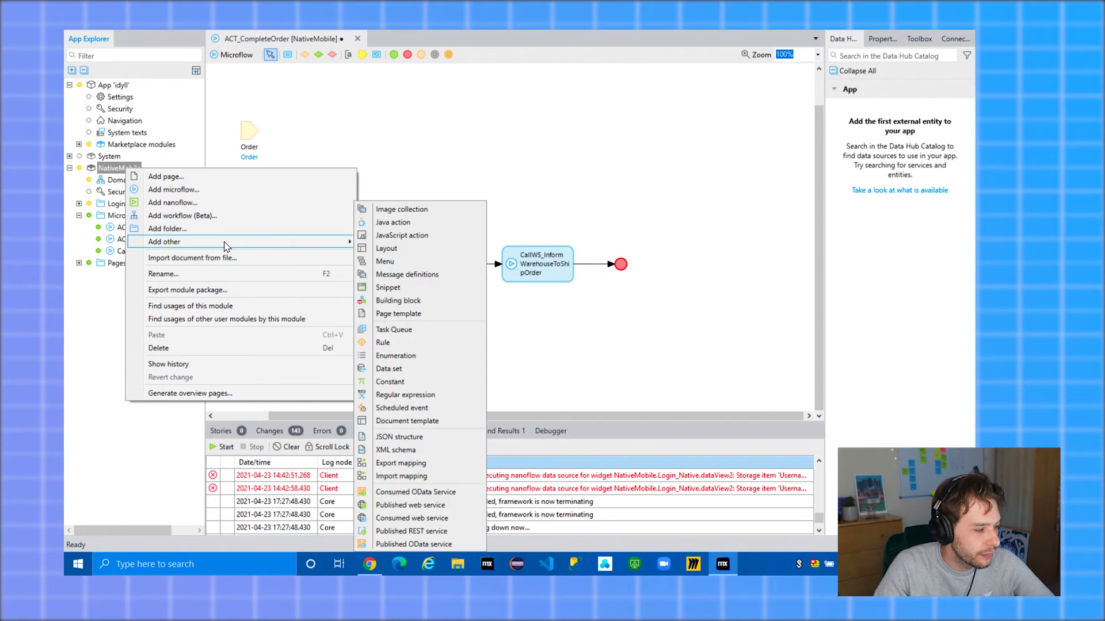
mouse_move(420, 314)
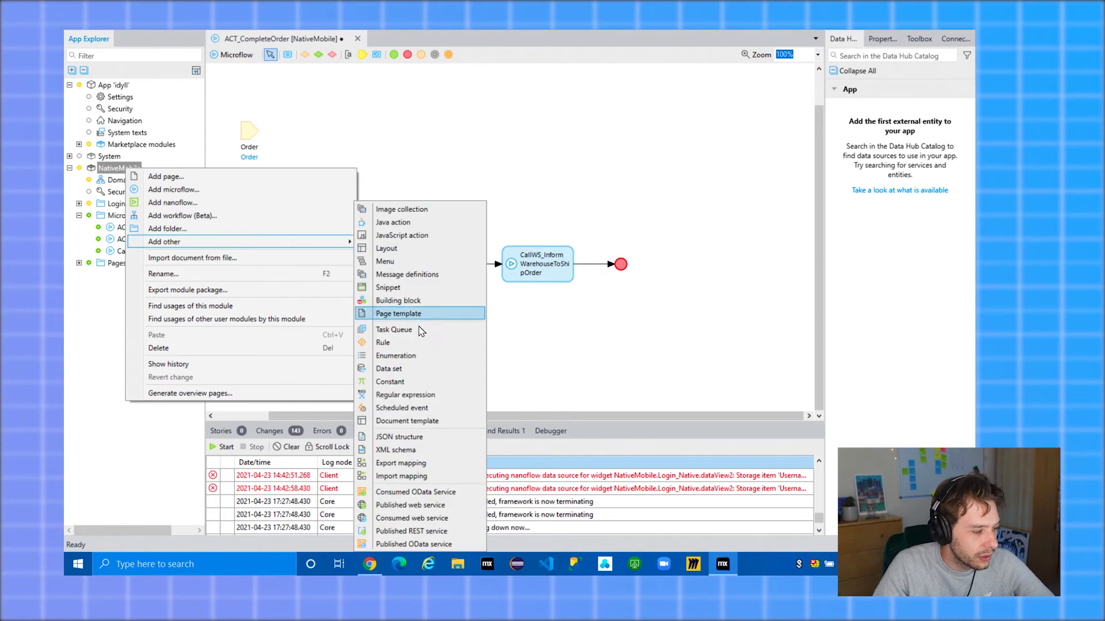
left_click(394, 329)
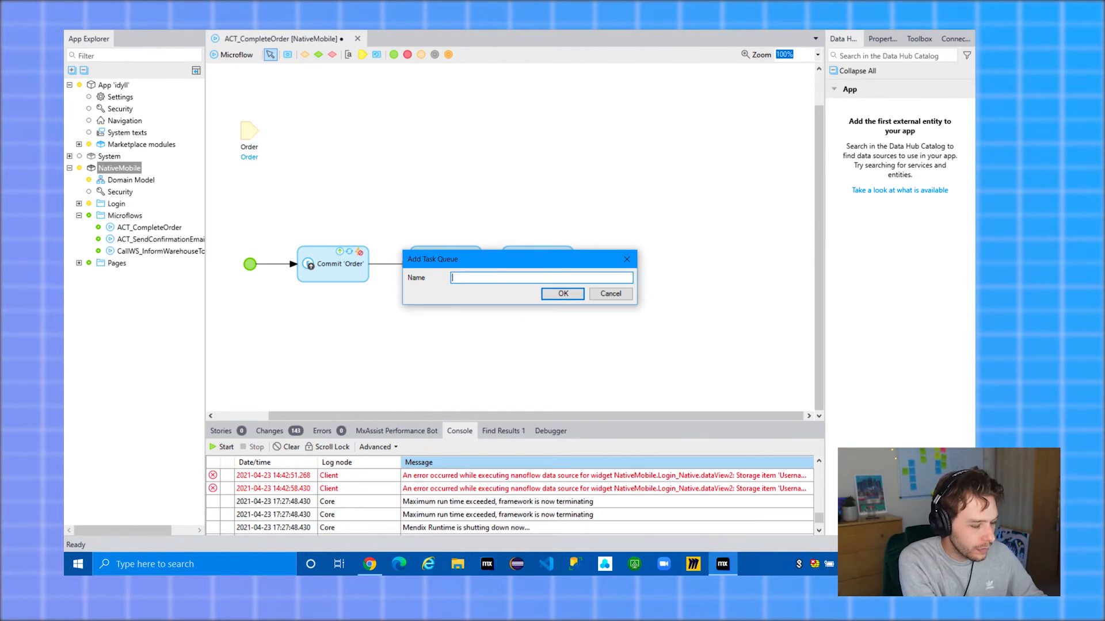
type("Task_")
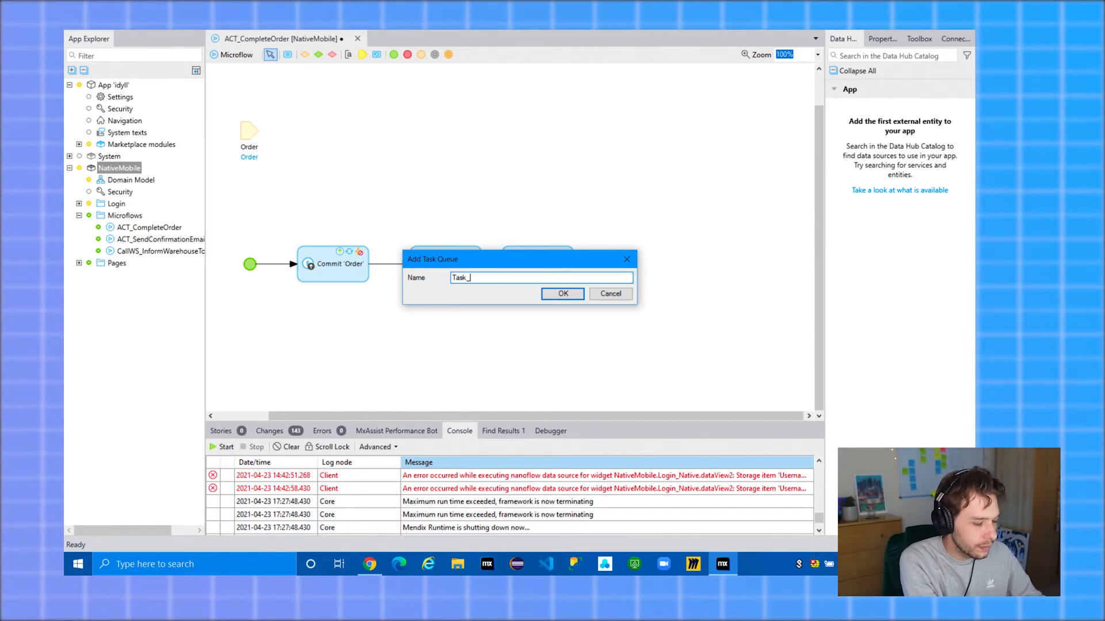
type("Queue1")
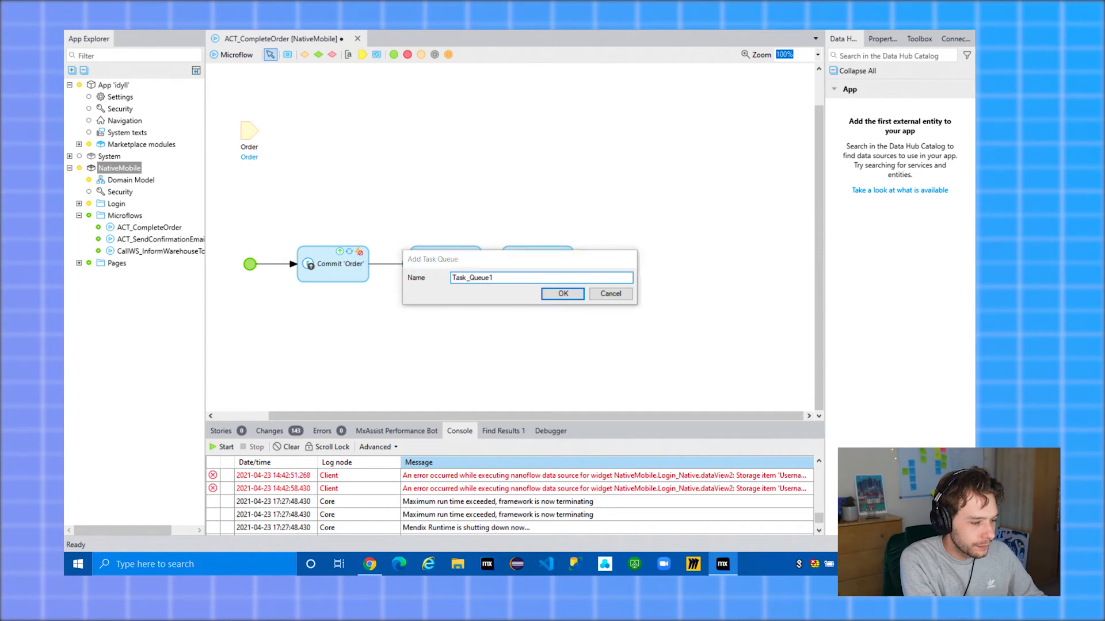
left_click(562, 294)
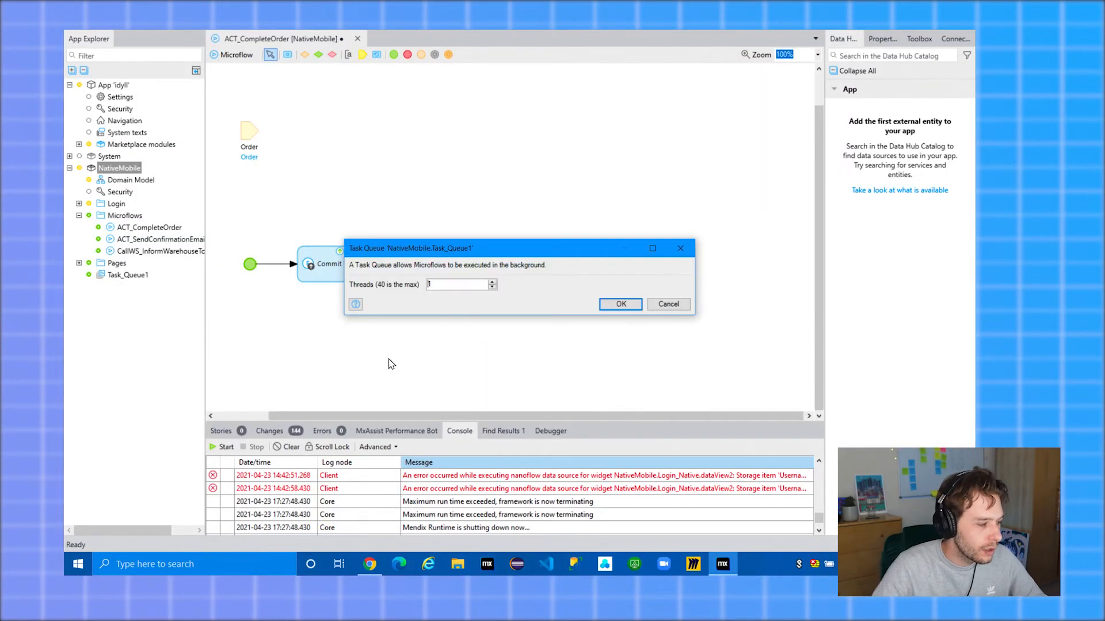
mouse_move(511, 240)
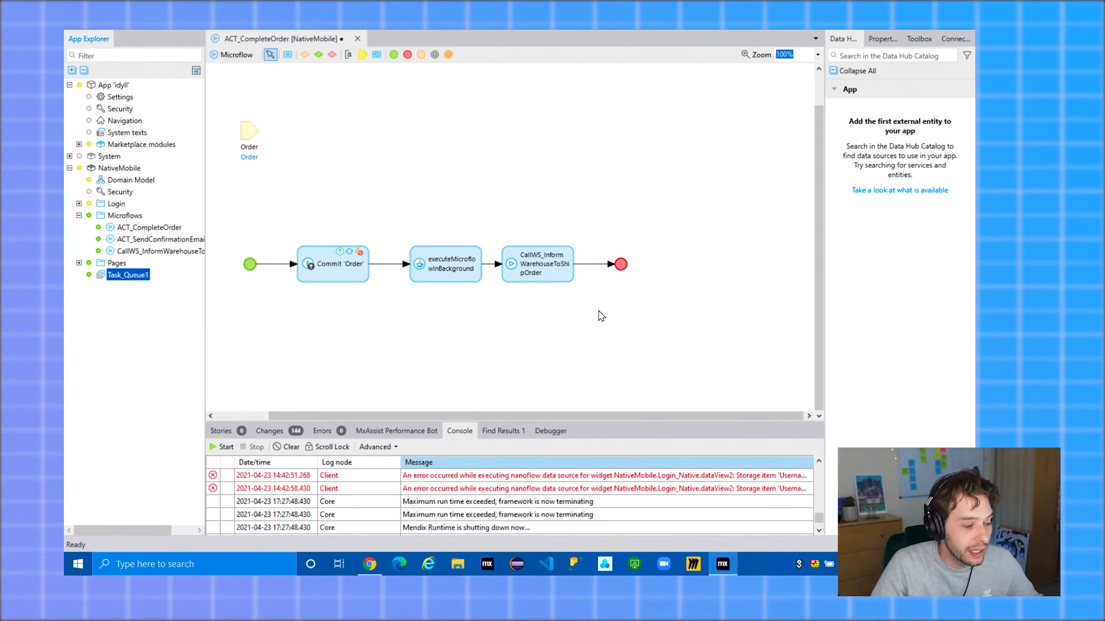
Run CallWS_InformWarehouseToShipOrder in the NativeMobile.Task_Queue1 task queue
left_click(148, 227)
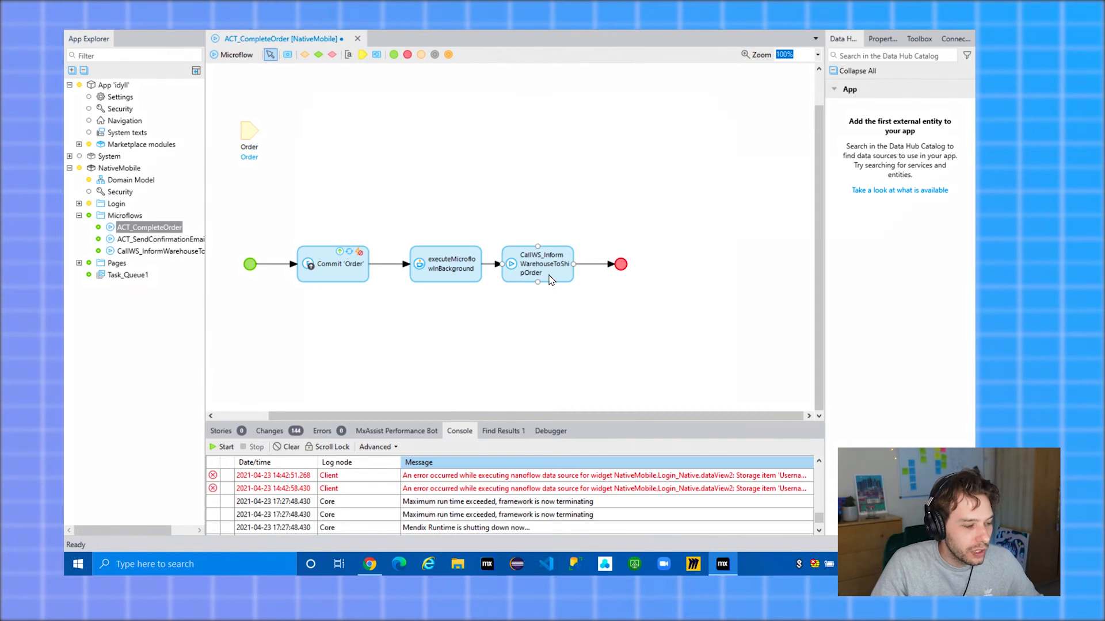
double_click(537, 263)
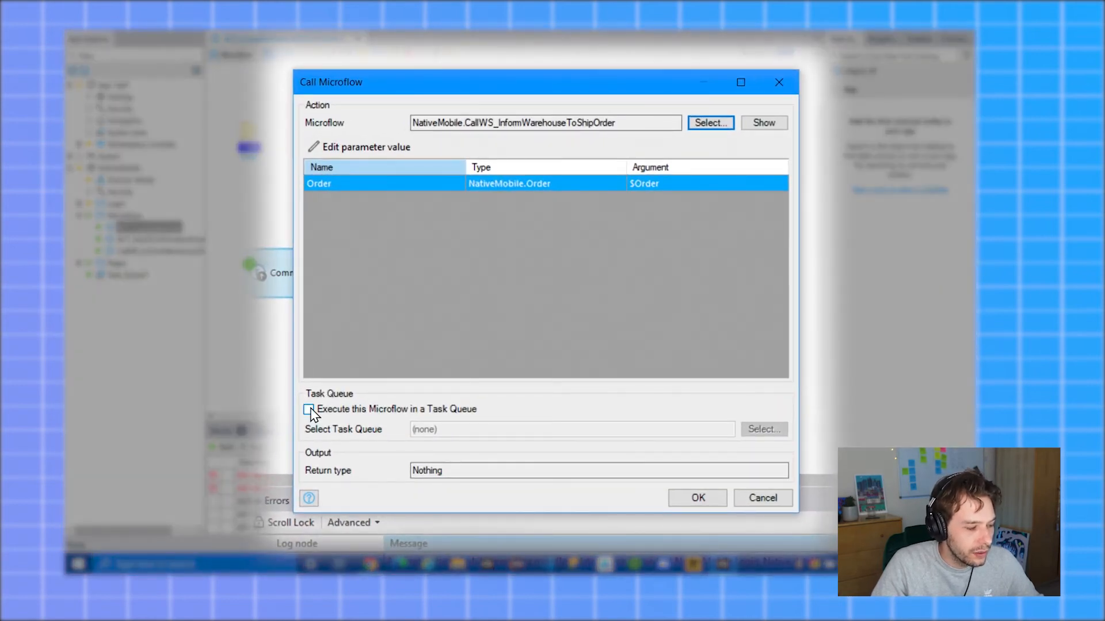
left_click(309, 409)
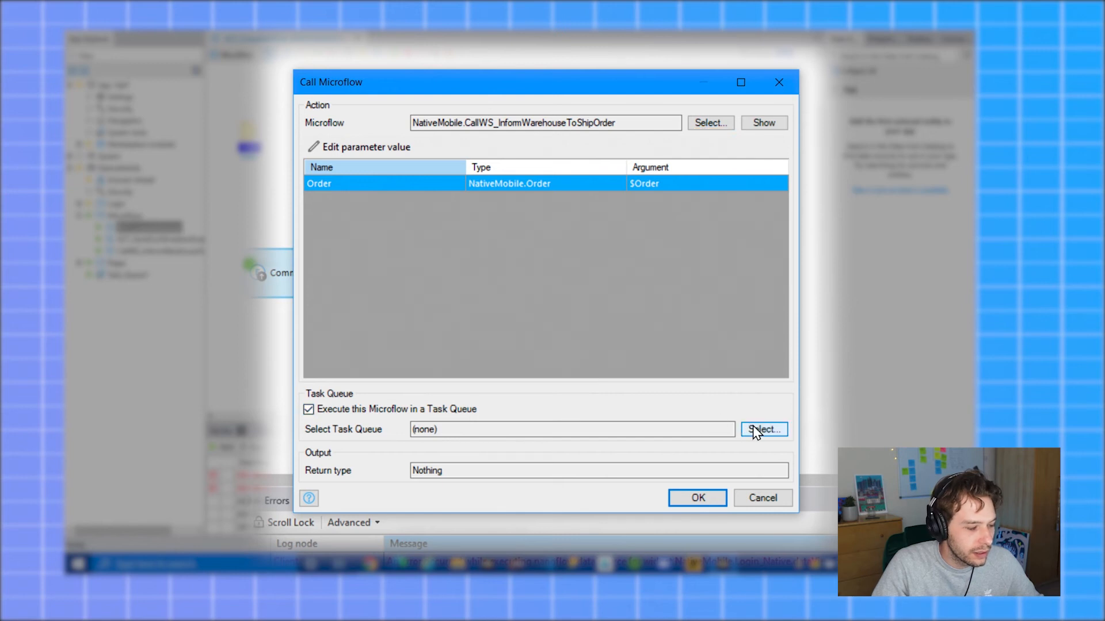
left_click(764, 429)
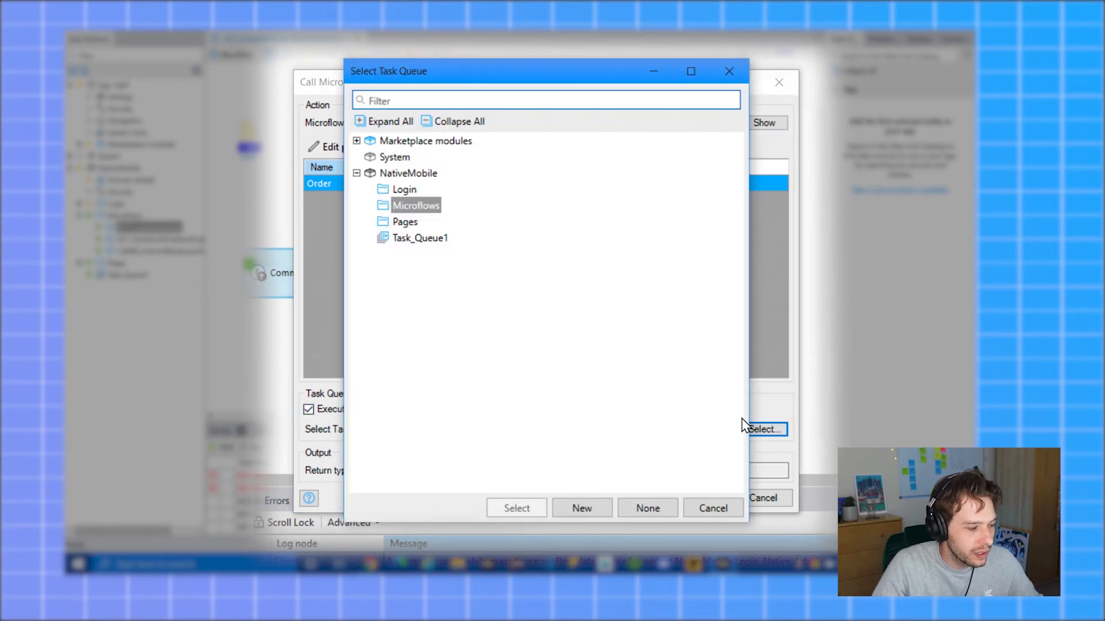
left_click(420, 238)
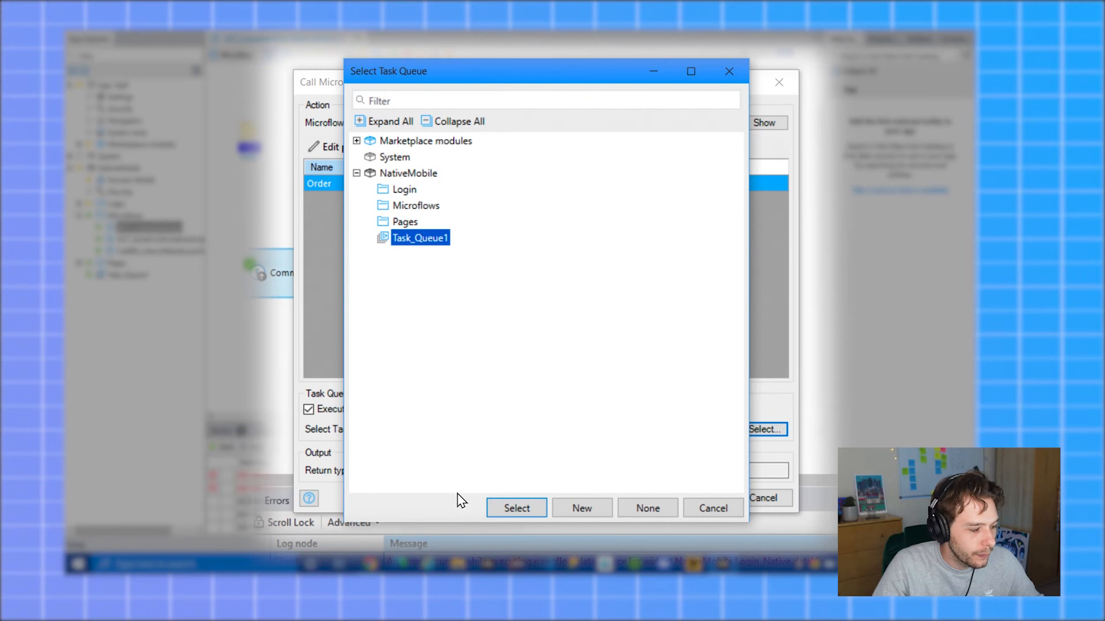
left_click(515, 508)
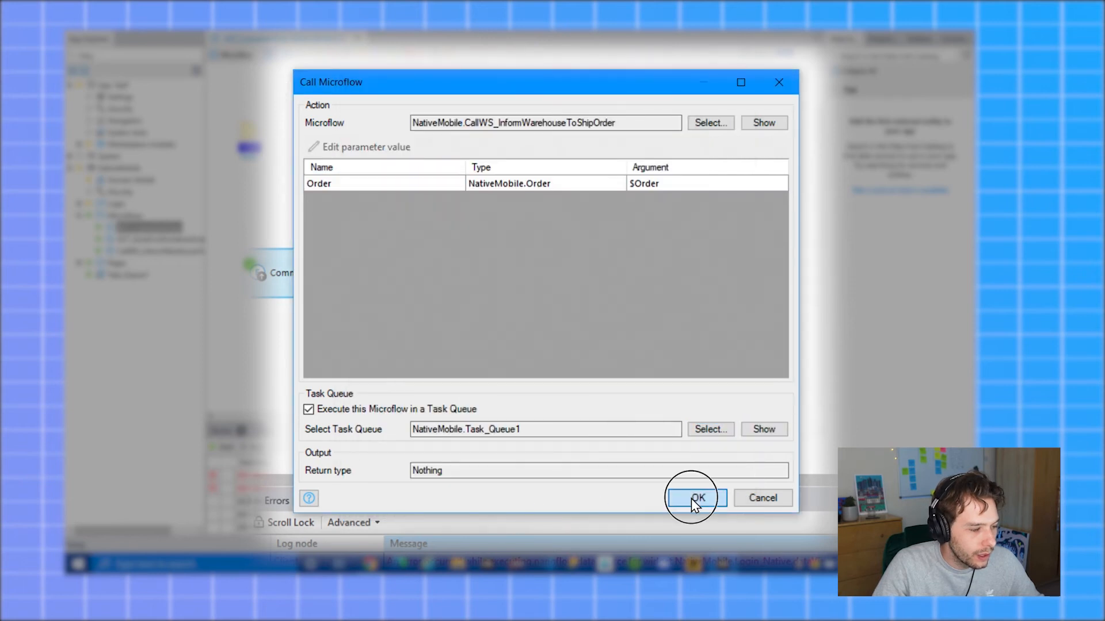
left_click(696, 498)
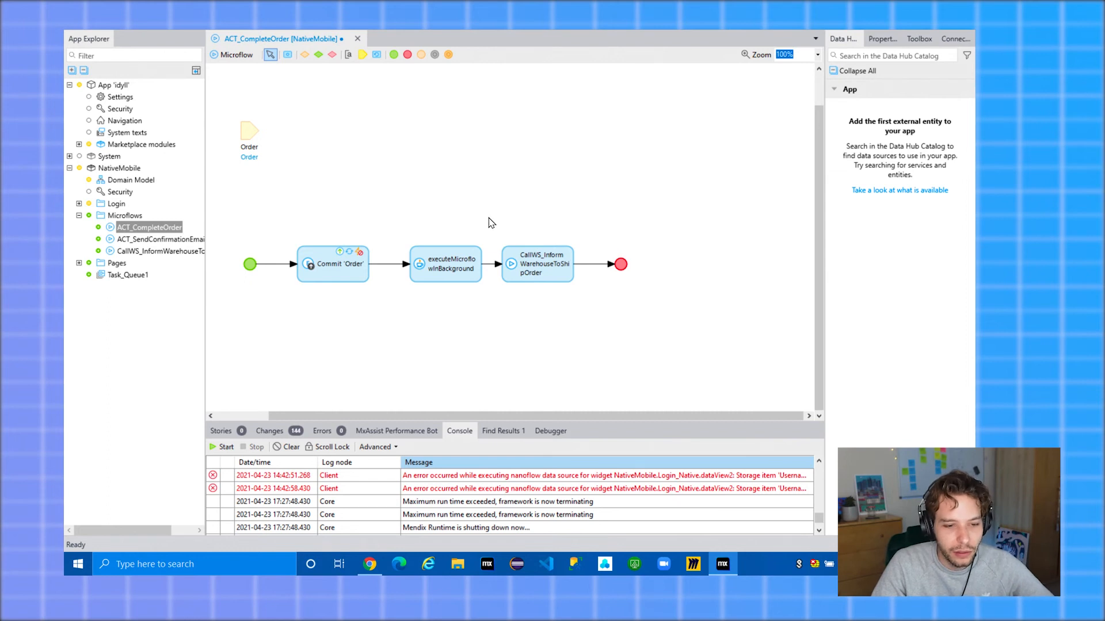
mouse_move(520, 218)
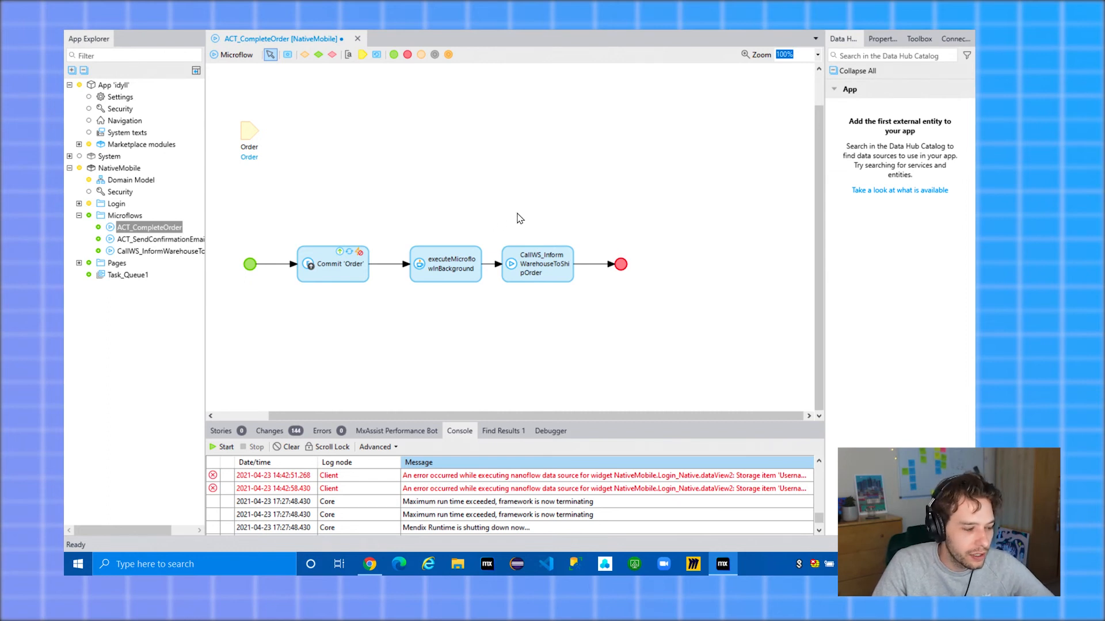
mouse_move(414, 308)
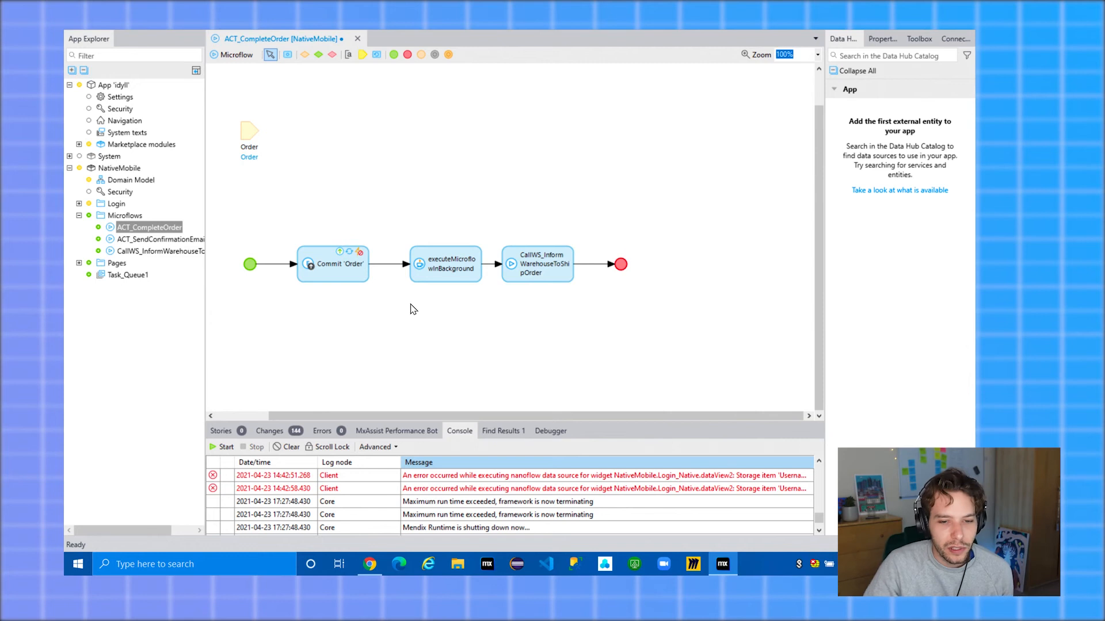